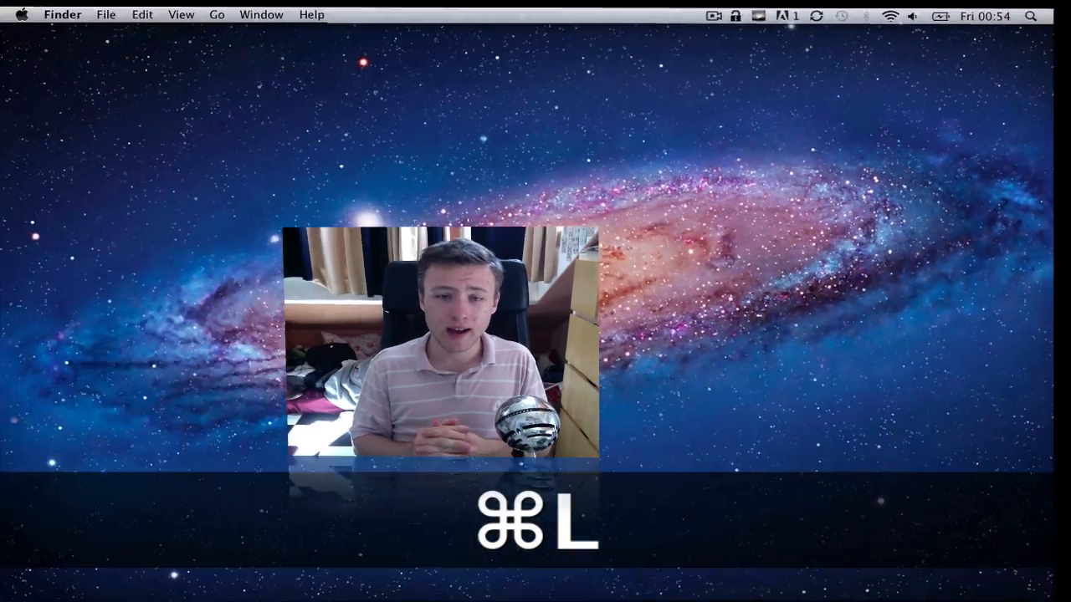
- Lock the screen with Cmd+L, slide to unlock, and reach Lock Screen's Preferences
key(cmd+l)
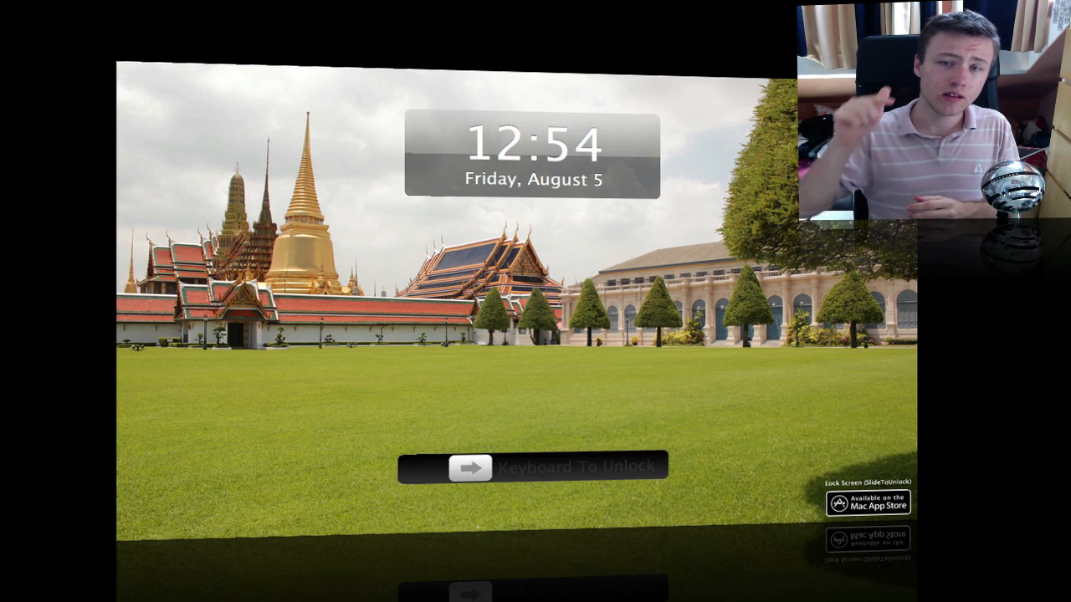
drag(470, 467, 646, 465)
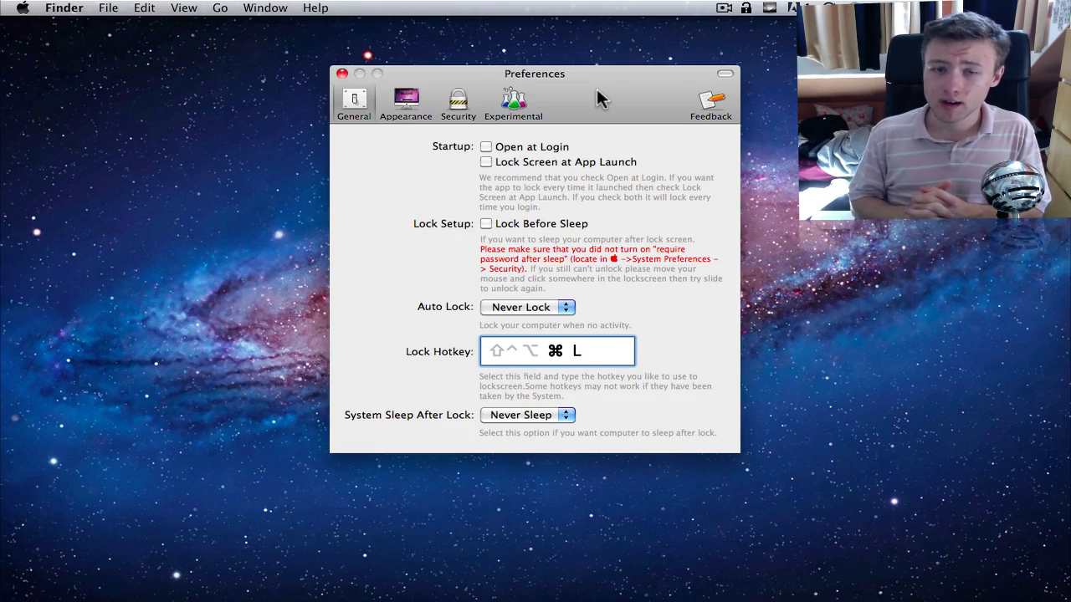
drag(535, 73, 507, 100)
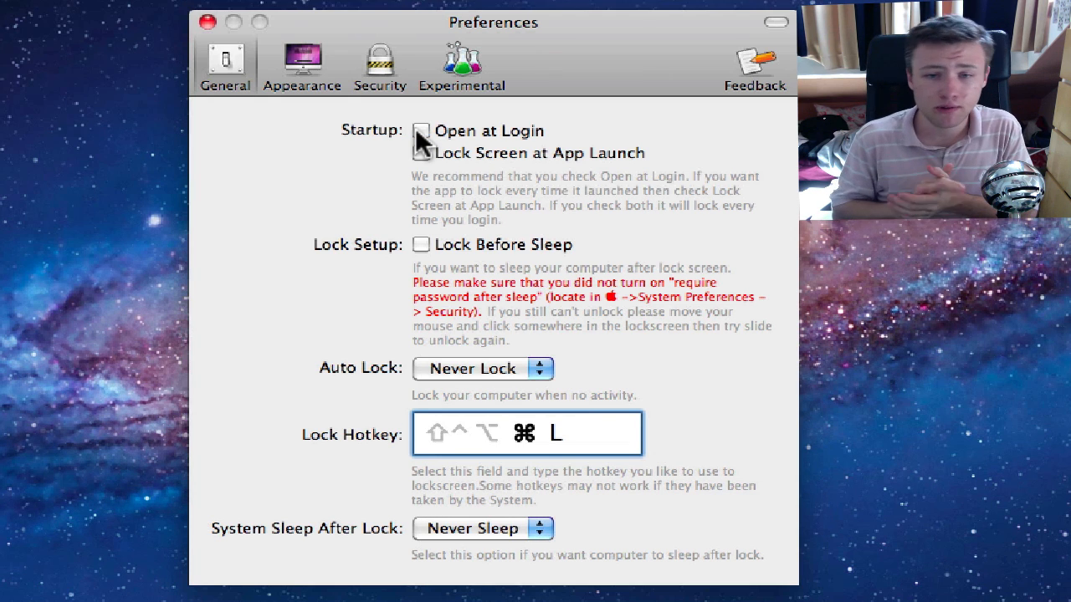
- Enable Open at Login, leaving Auto Lock at Never and the Sleep setting unchanged
click(422, 130)
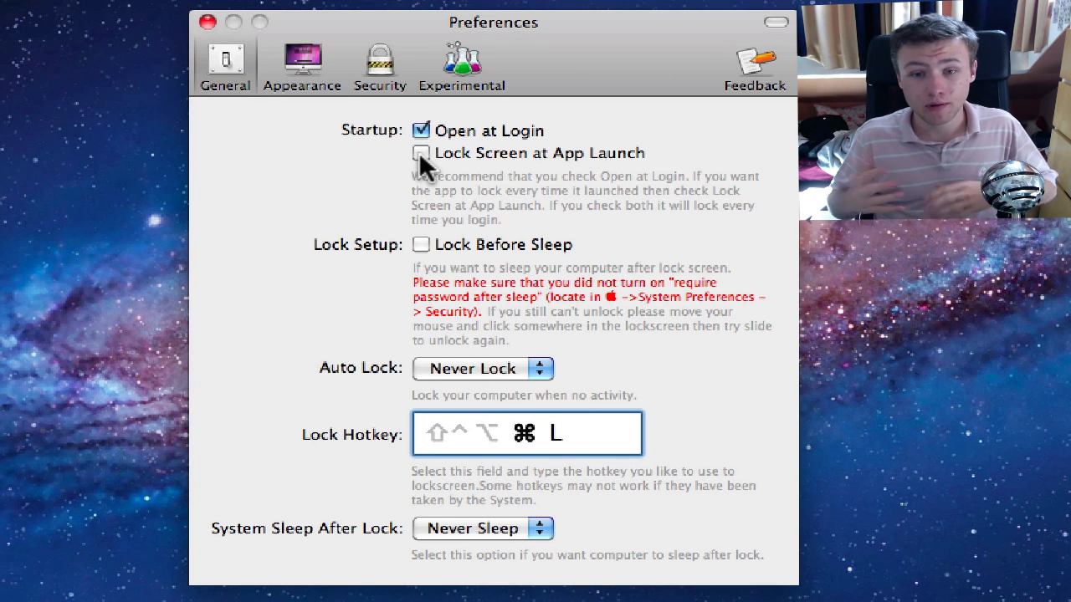
mouse_move(426, 244)
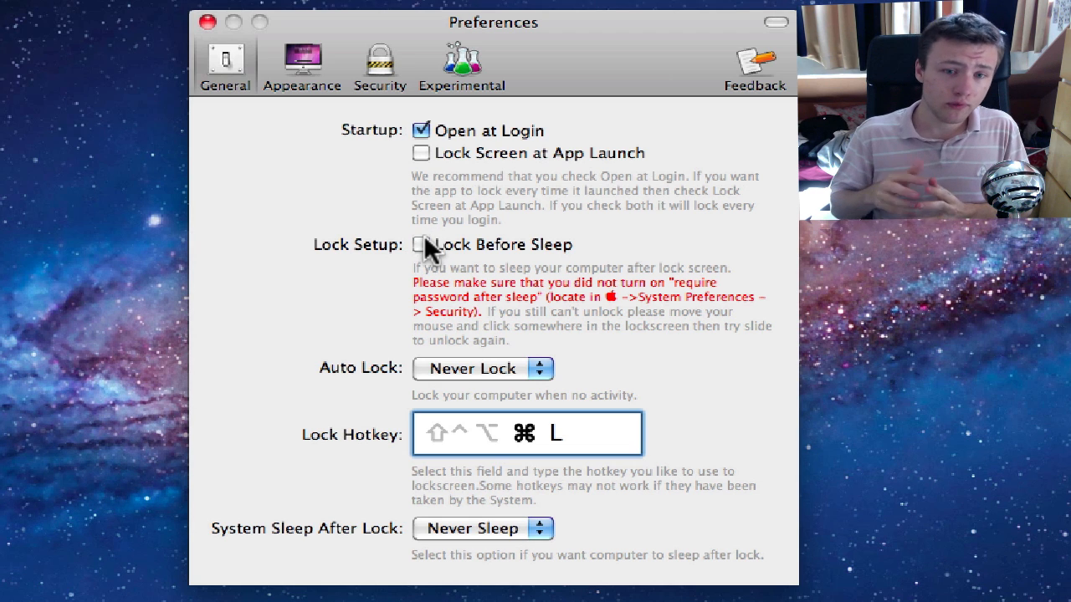
click(481, 368)
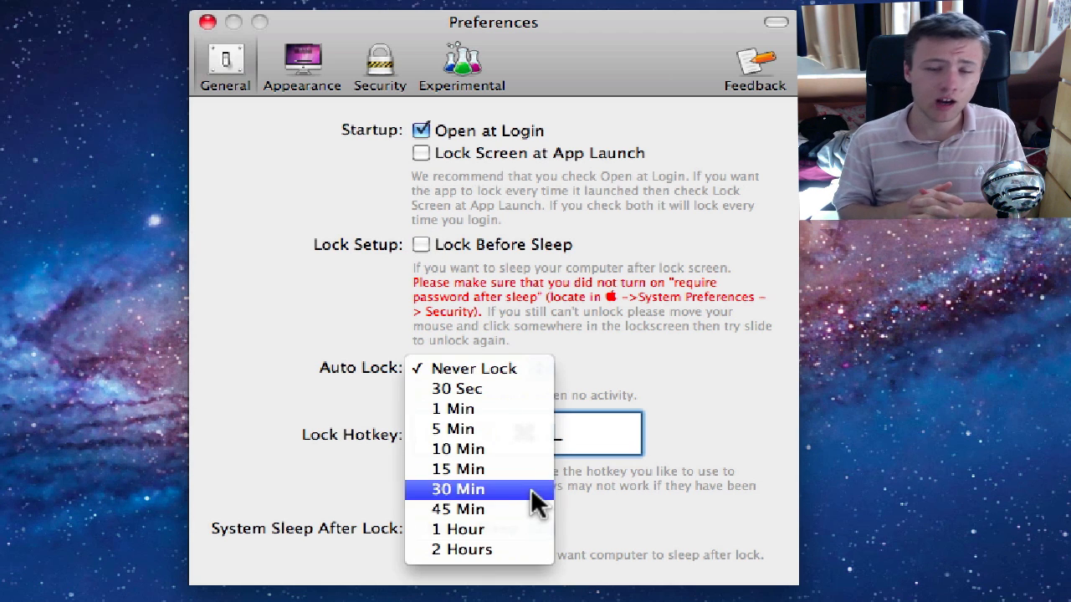
click(472, 368)
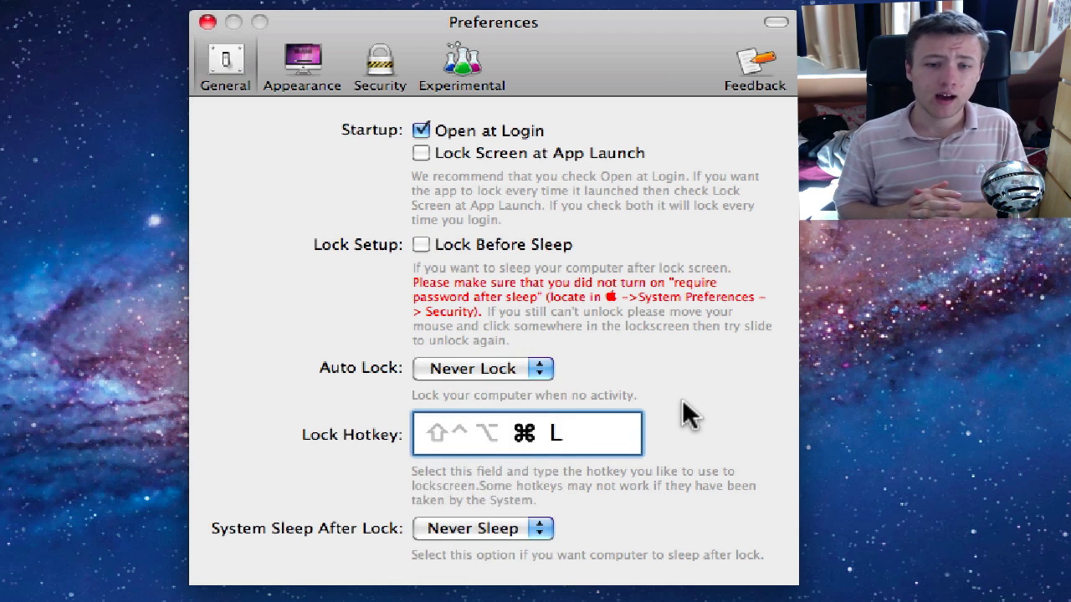
mouse_move(467, 539)
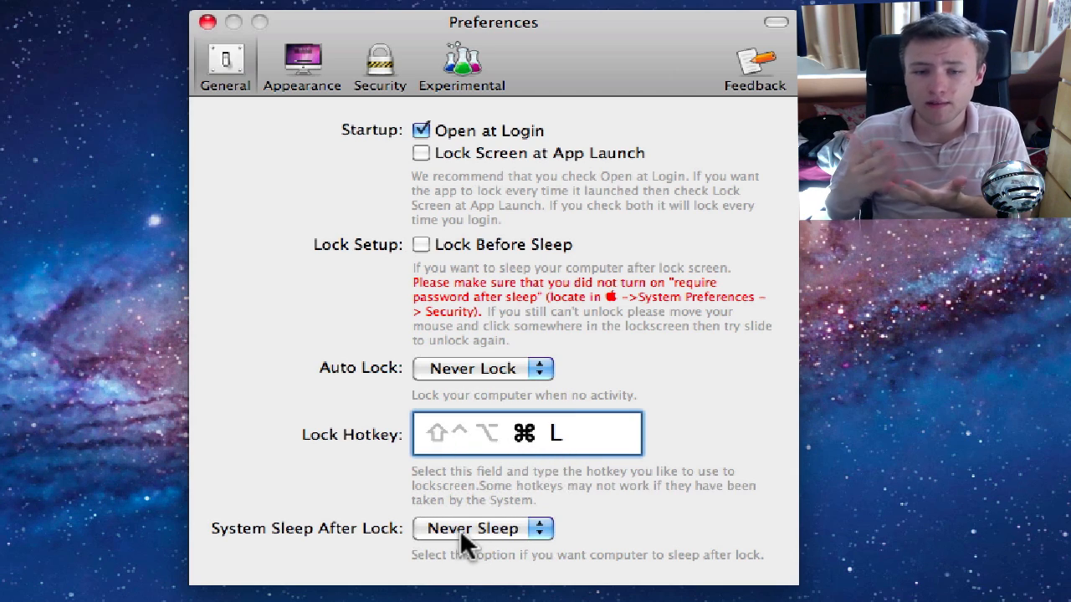
click(482, 529)
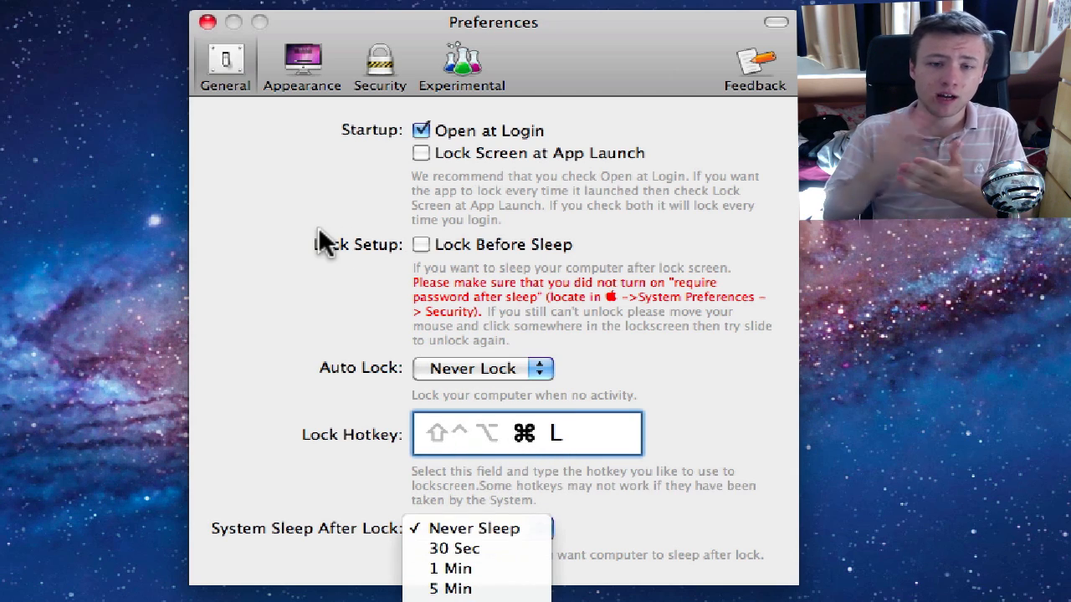
click(301, 65)
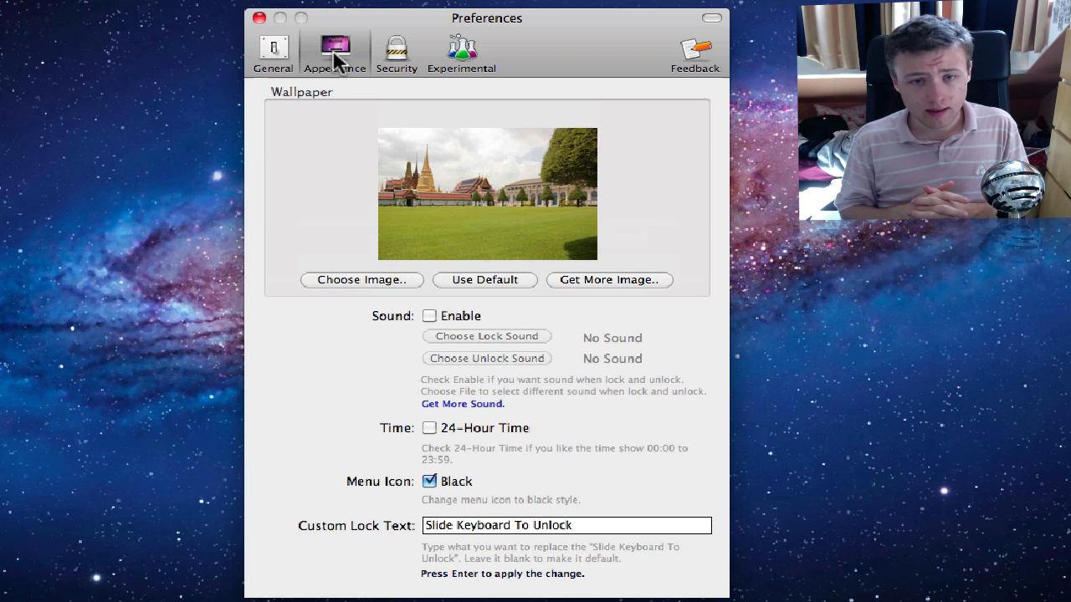
- Set the wallpaper to the galaxy image Wall.jpg from the Desktop
click(362, 280)
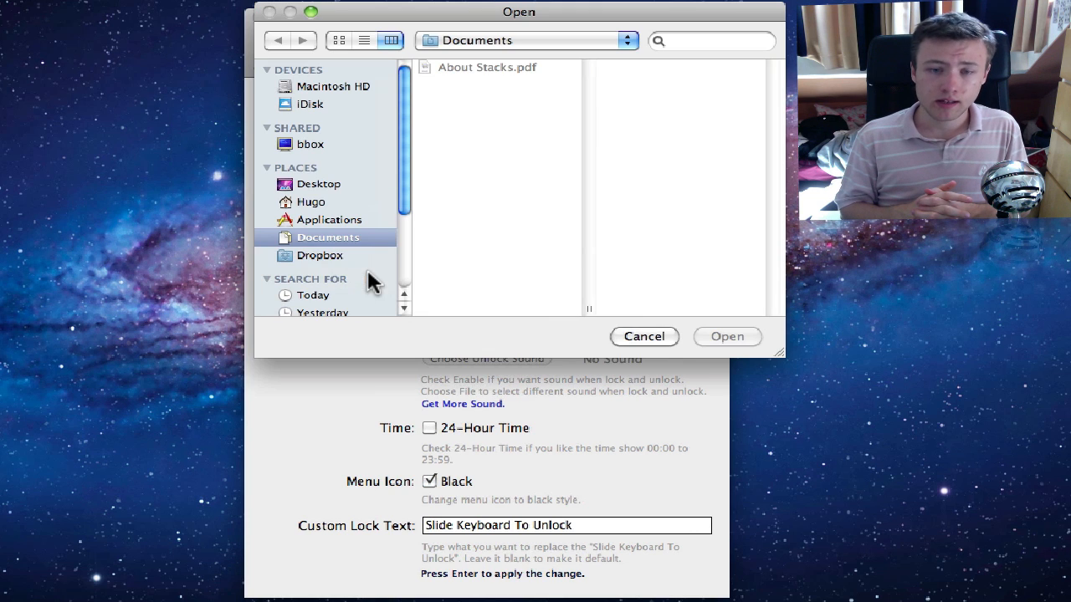
click(318, 183)
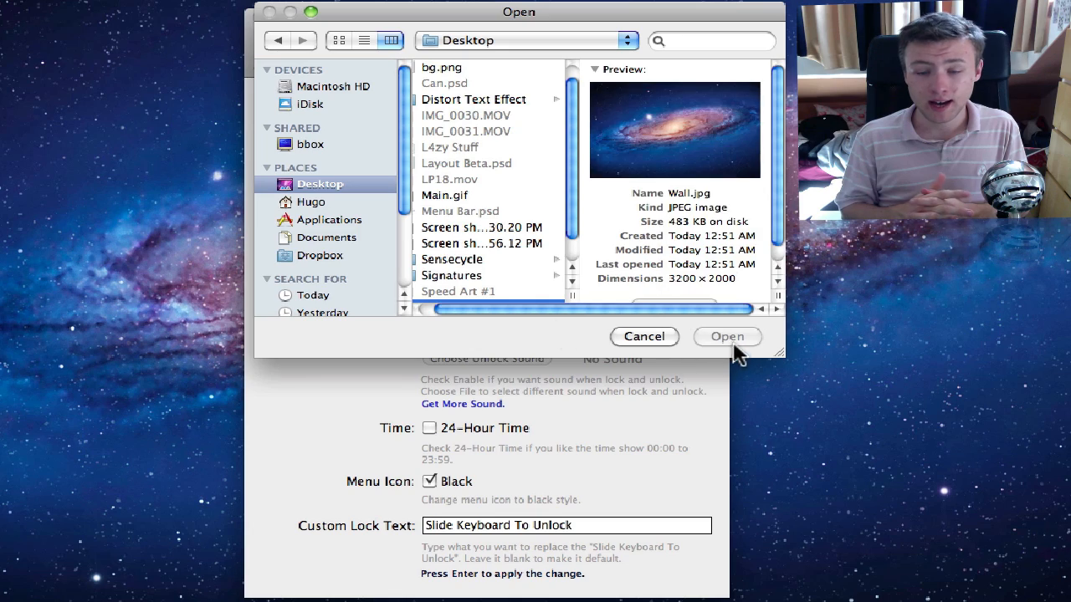
click(644, 337)
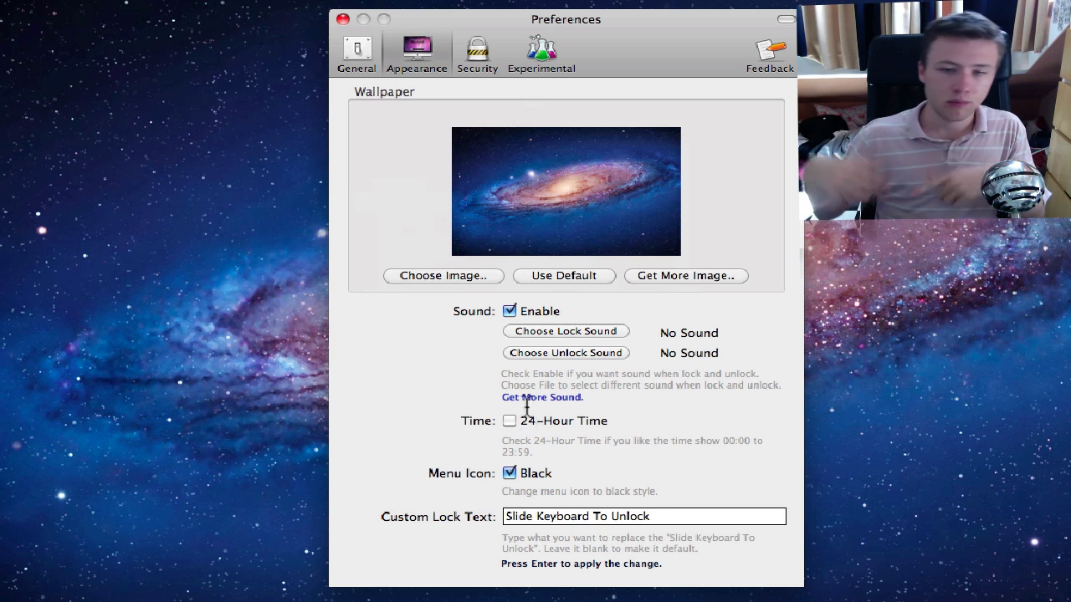
- Enable 24-Hour Time and change the custom lock text to 'Welcome!'
click(509, 422)
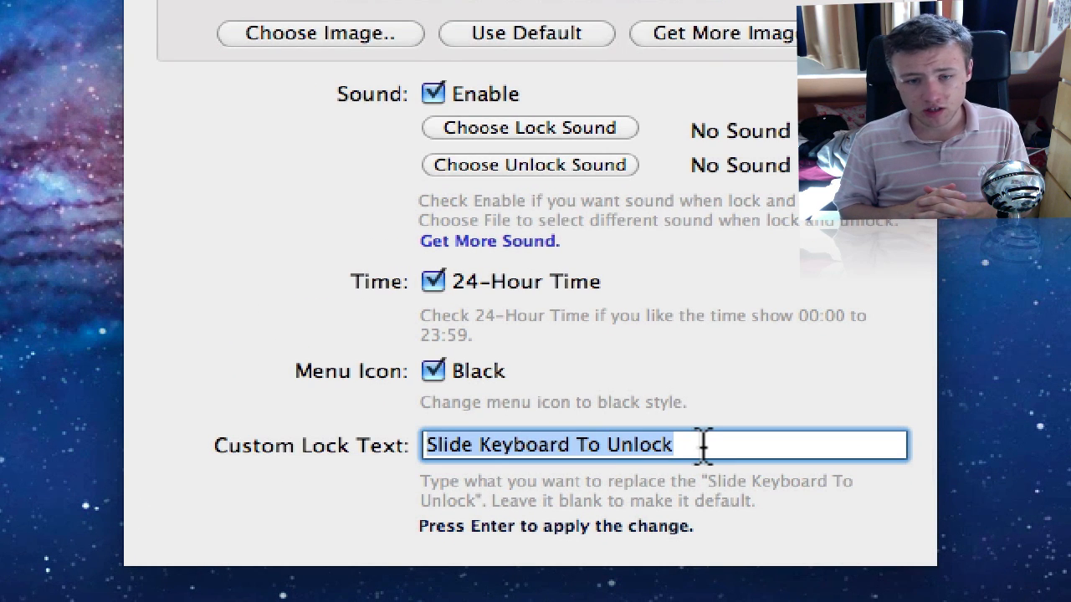
text(Welcom)
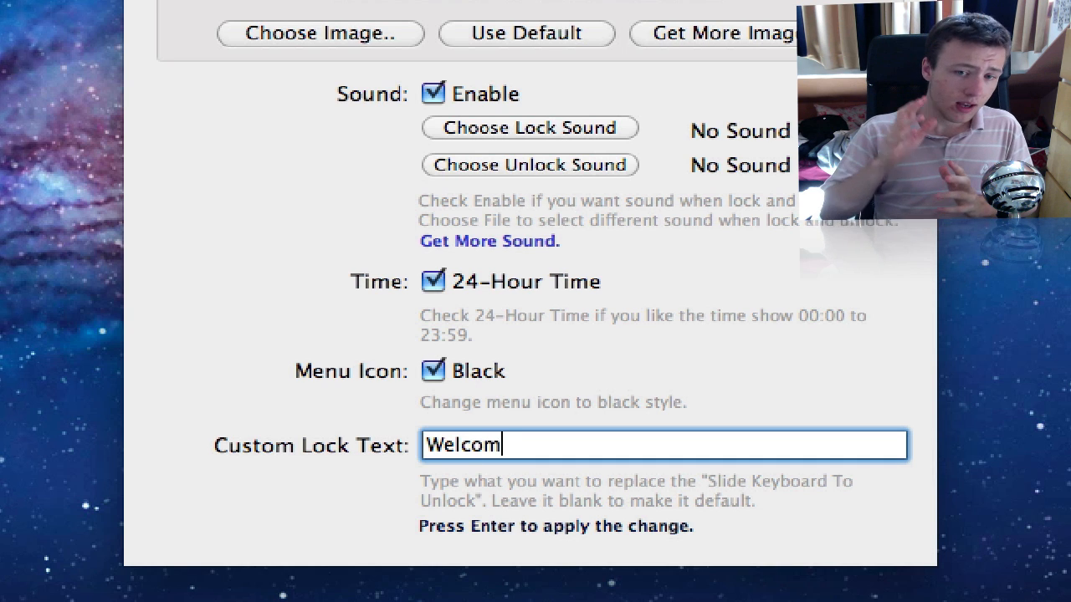
text(e!)
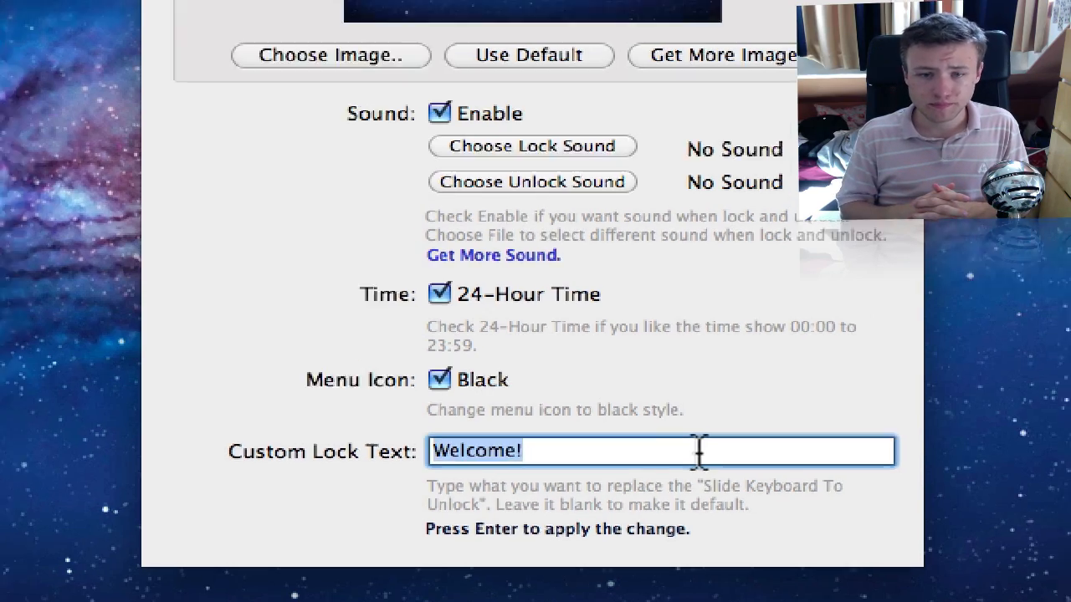
- Begin Setup Passpattern in Security and advance past the rules page to the first slide
click(395, 95)
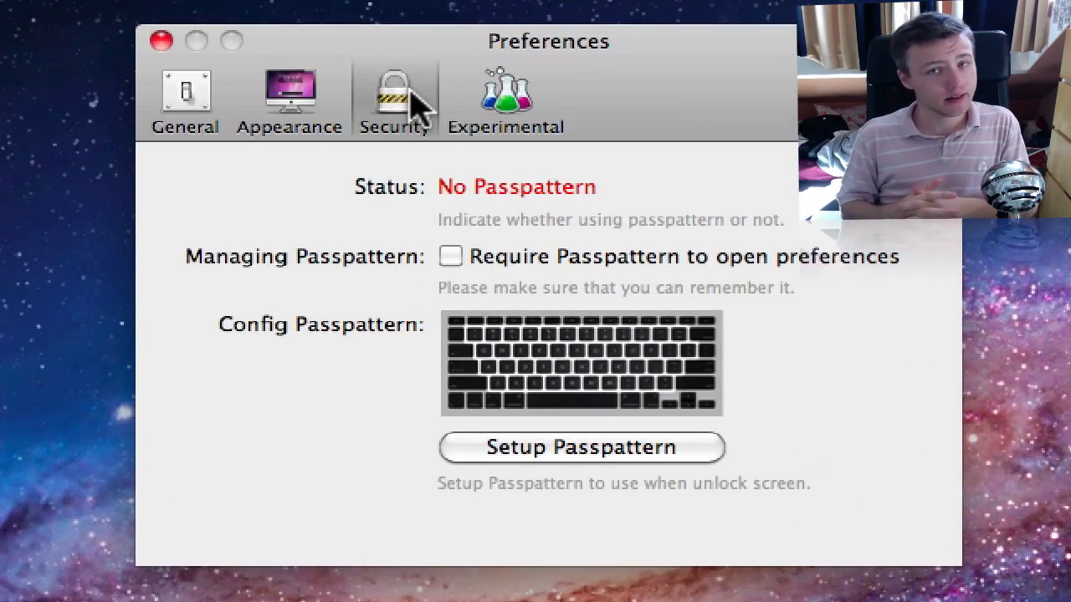
mouse_move(485, 204)
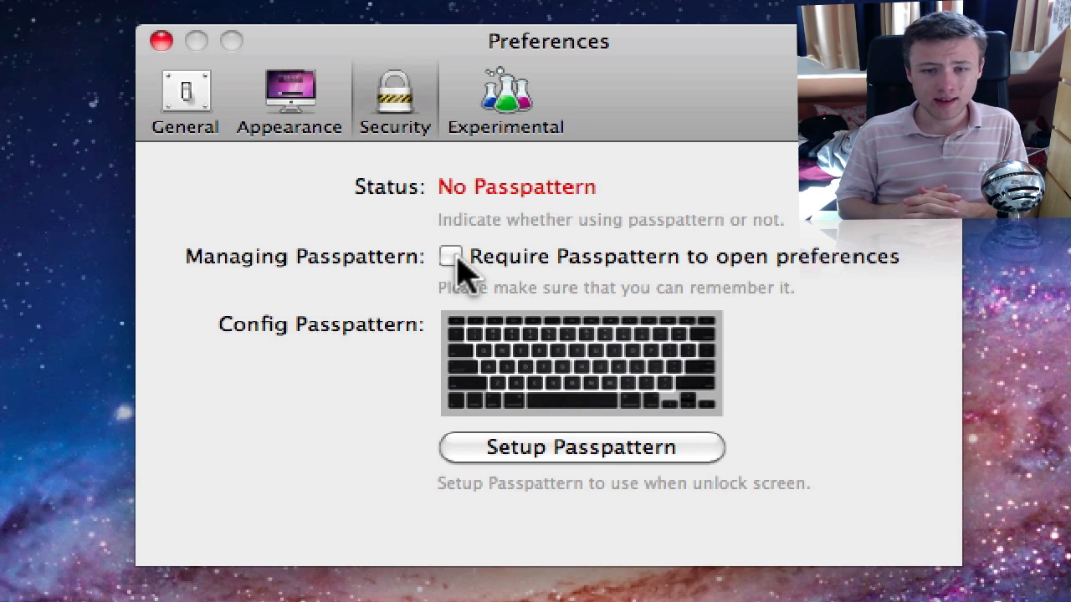
mouse_move(465, 194)
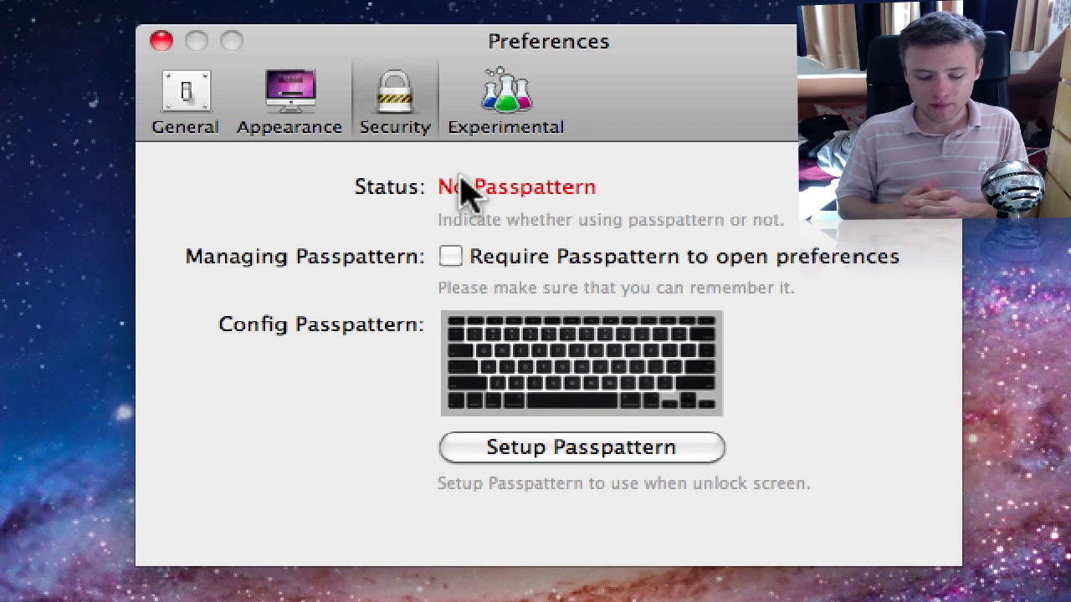
mouse_move(494, 422)
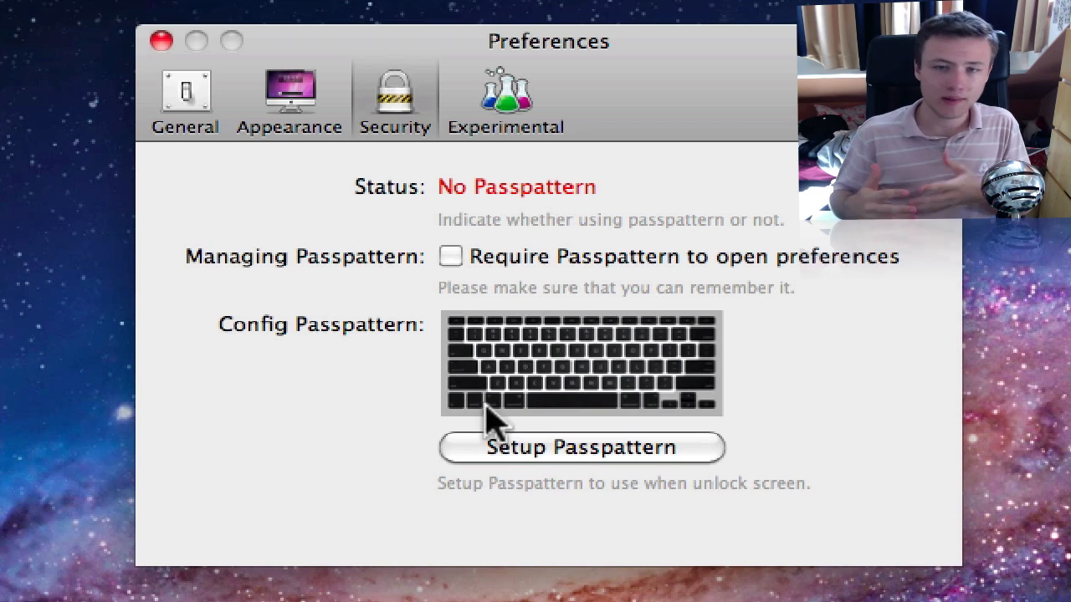
click(578, 447)
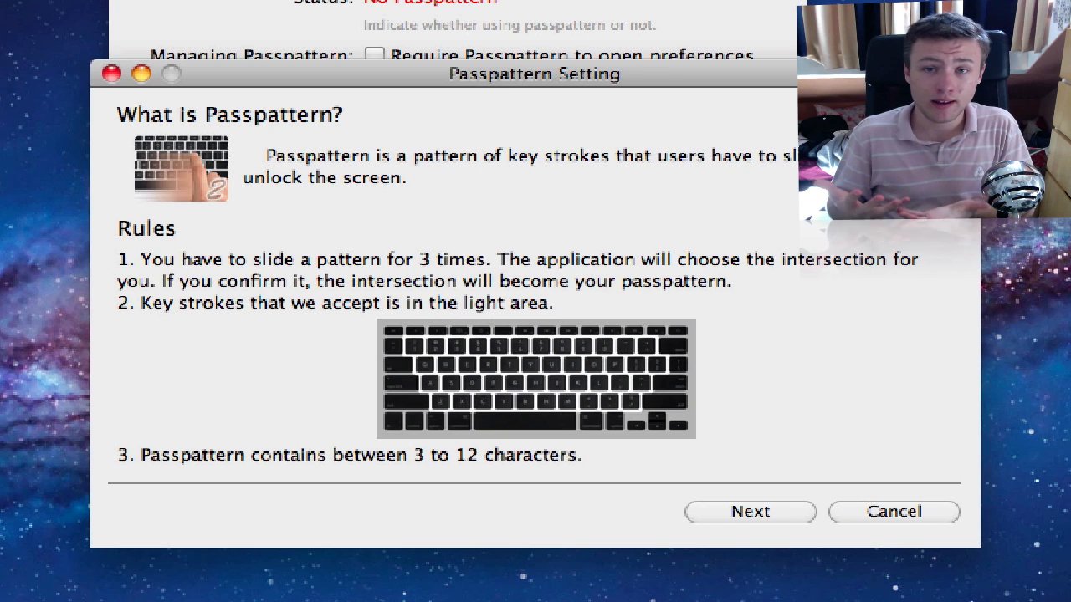
mouse_move(281, 328)
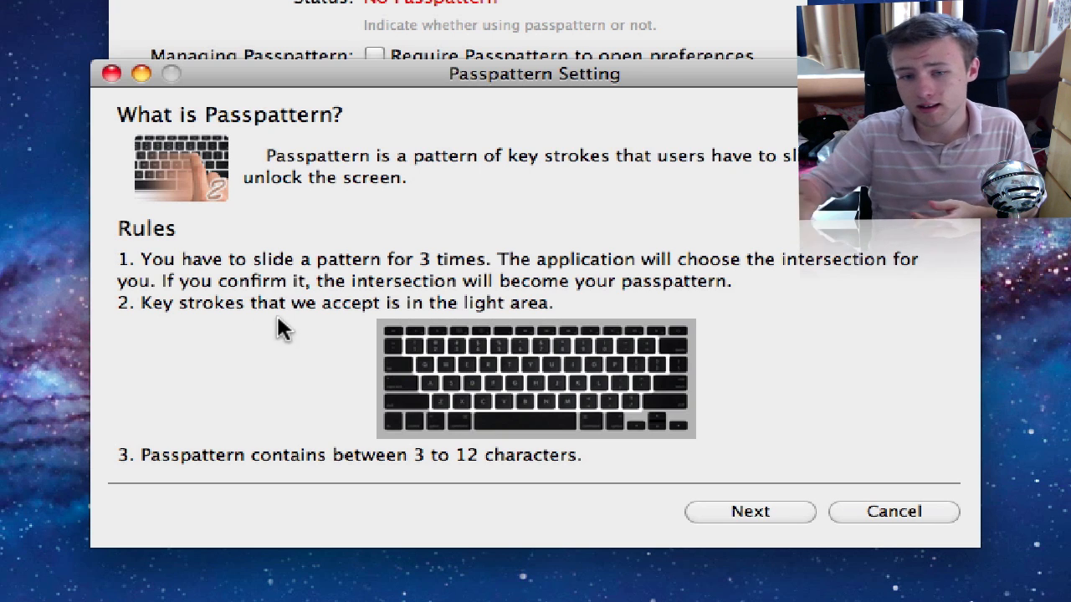
mouse_move(338, 494)
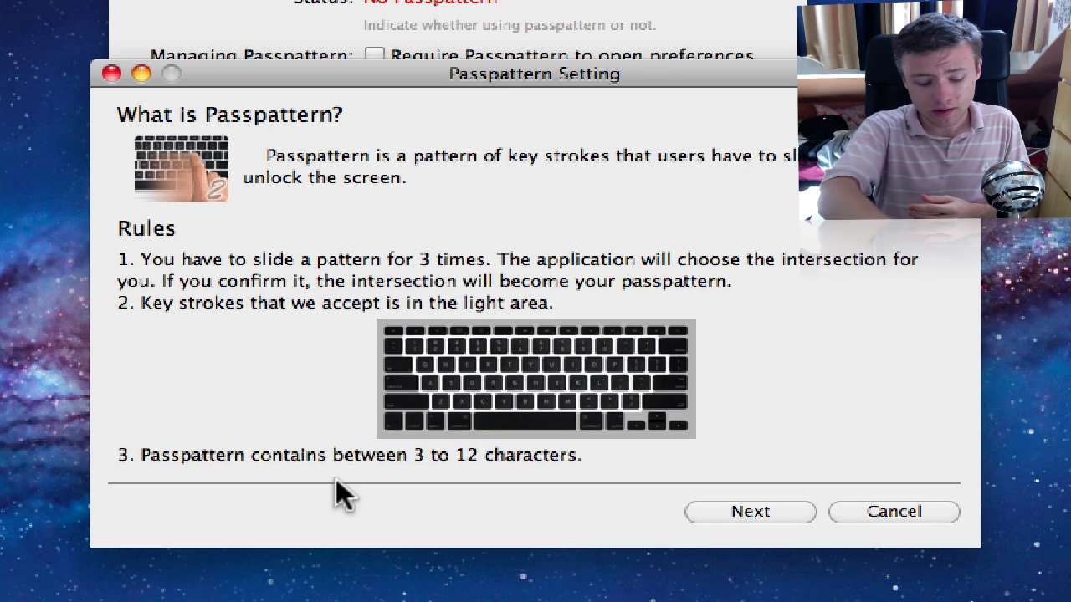
click(750, 512)
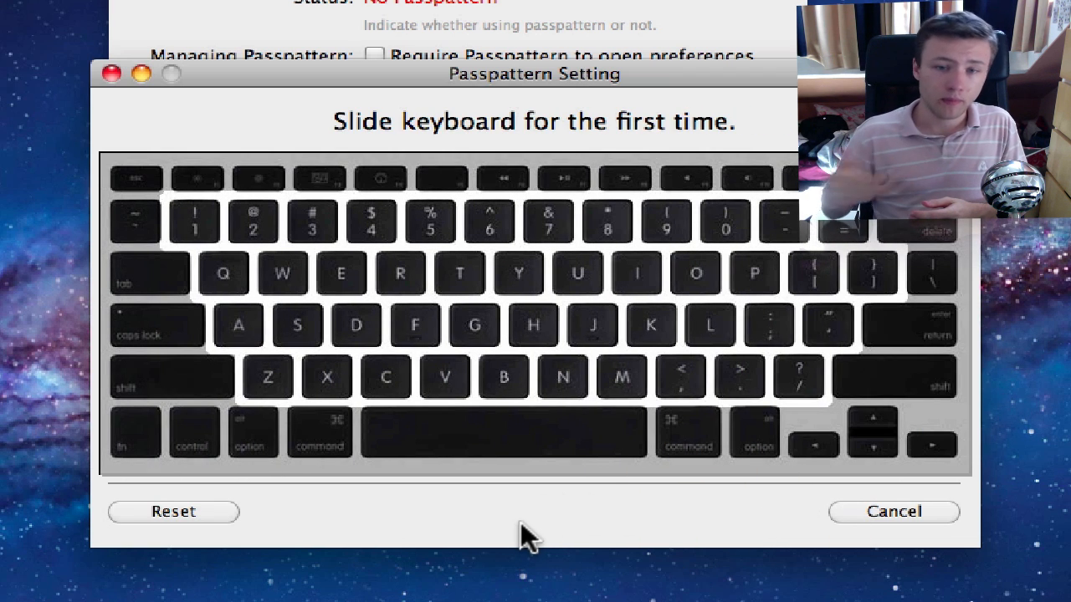
- Record a T-to-P passpattern, accept it, and slide it again to confirm
drag(458, 274, 753, 275)
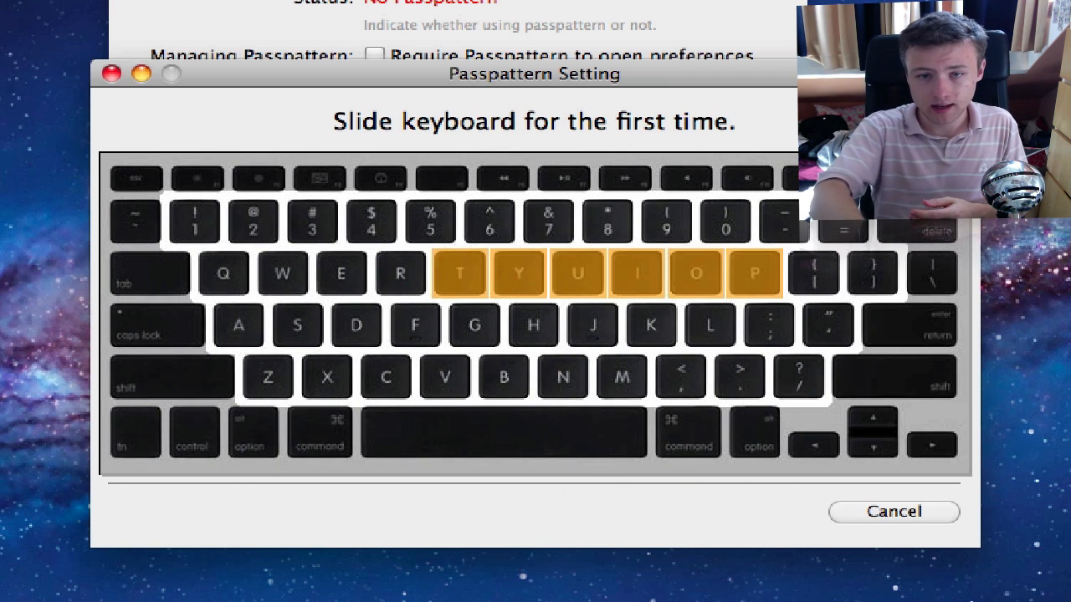
drag(458, 275, 753, 275)
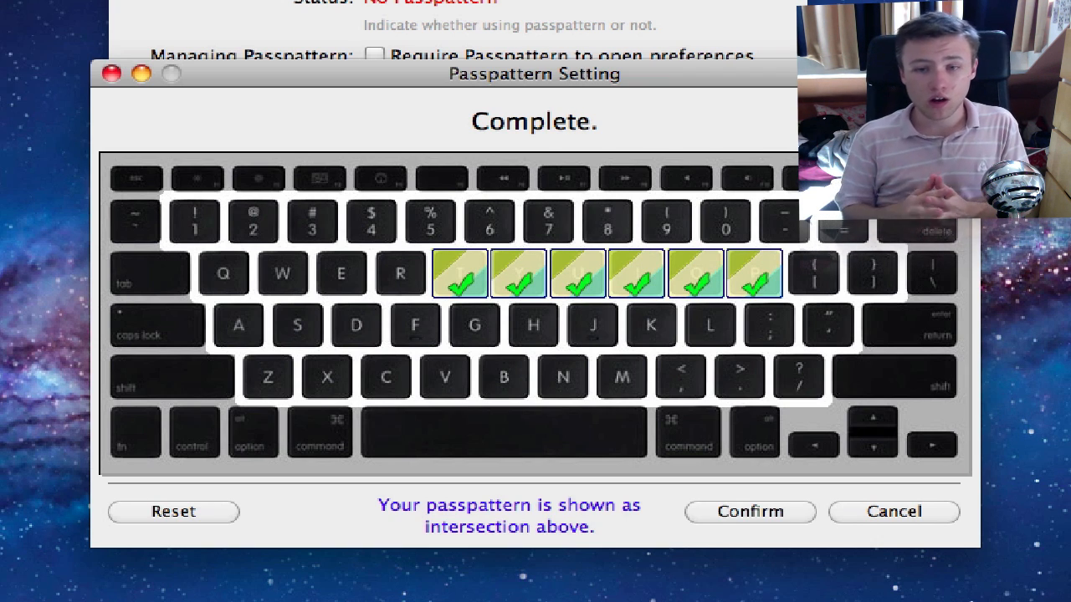
click(748, 512)
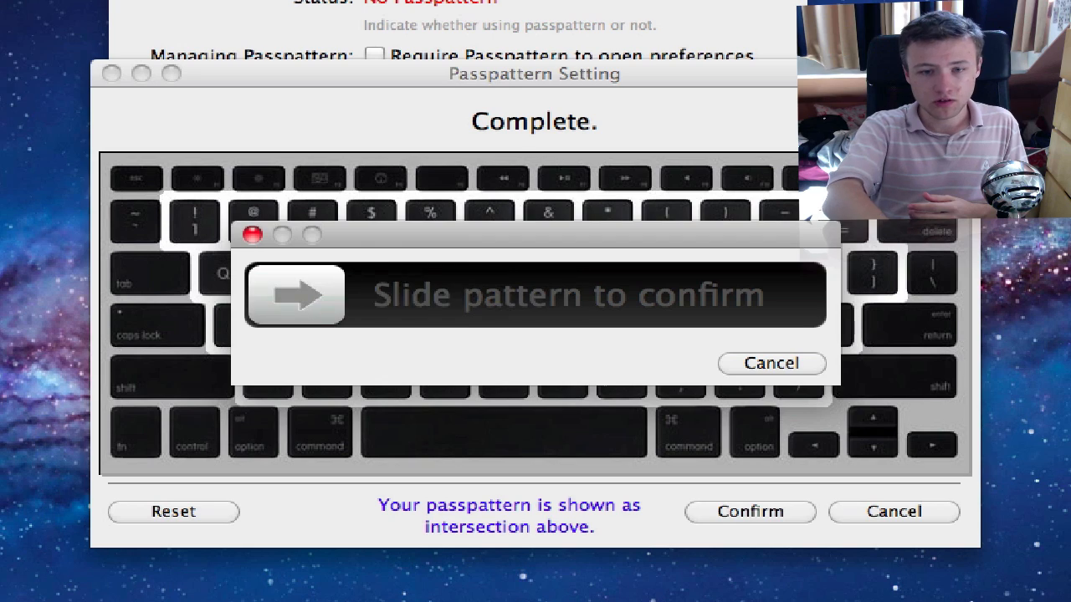
drag(292, 294, 772, 294)
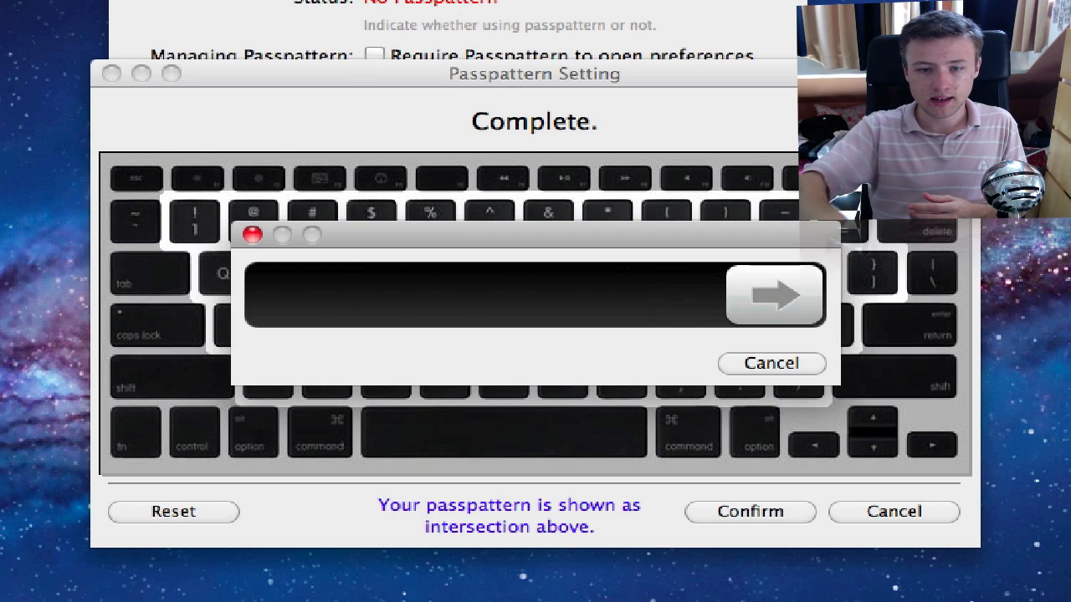